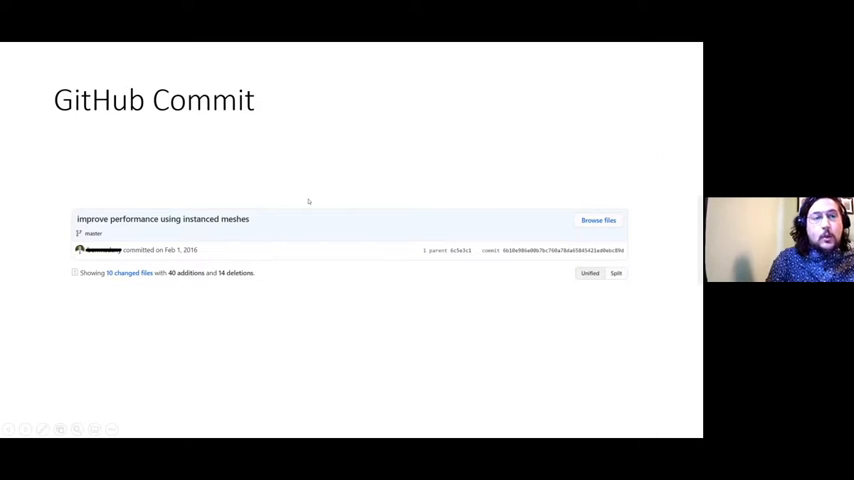
- Advance the slideshow to the 'Taxonomy – Object Rendering/Static Mesh' slide on instanced meshes
key(right)
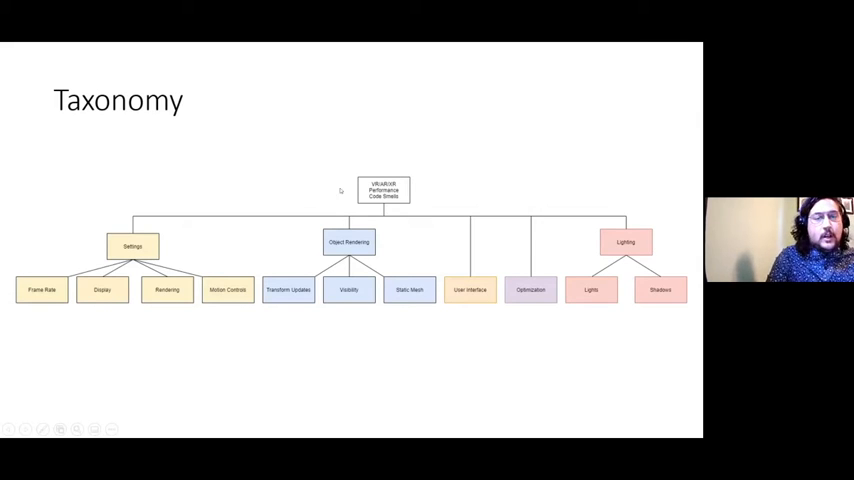
mouse_move(423, 220)
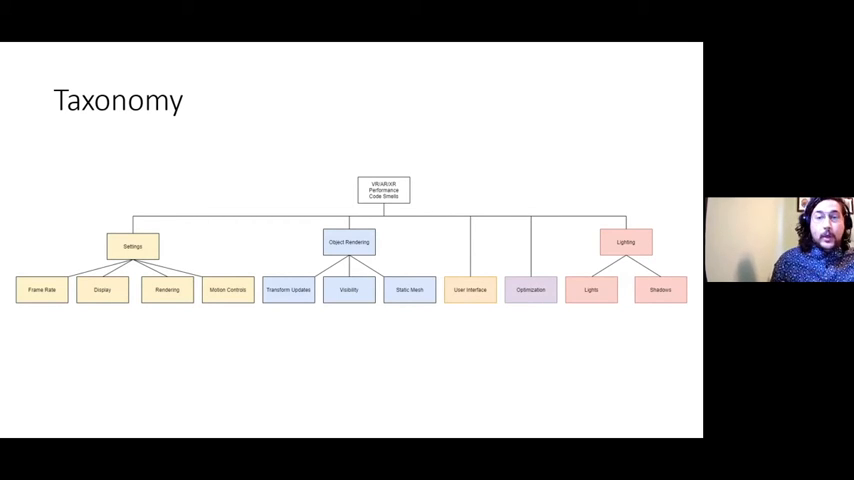
mouse_move(444, 241)
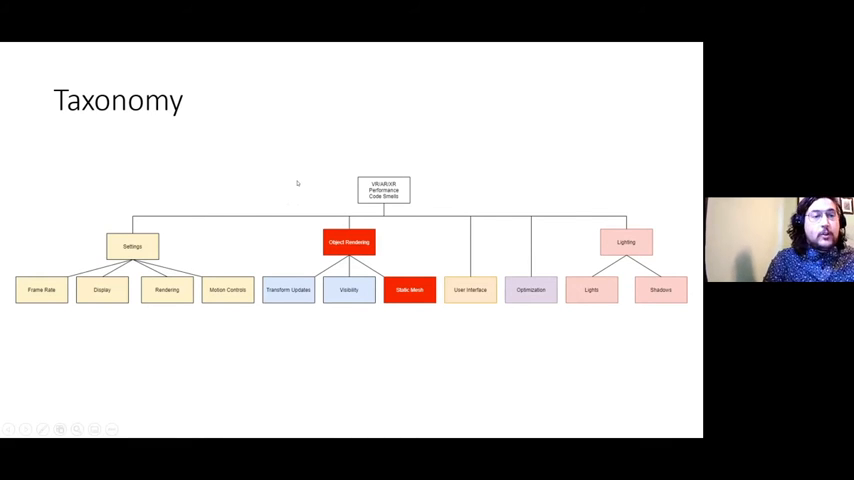
key(right)
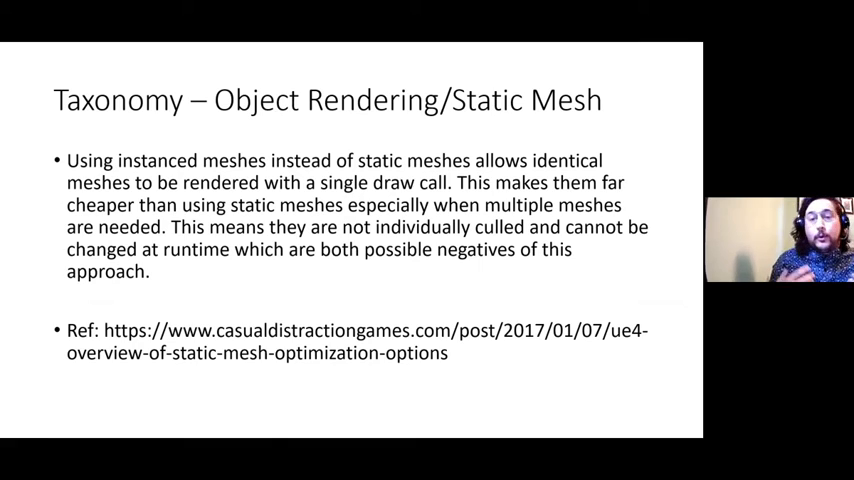